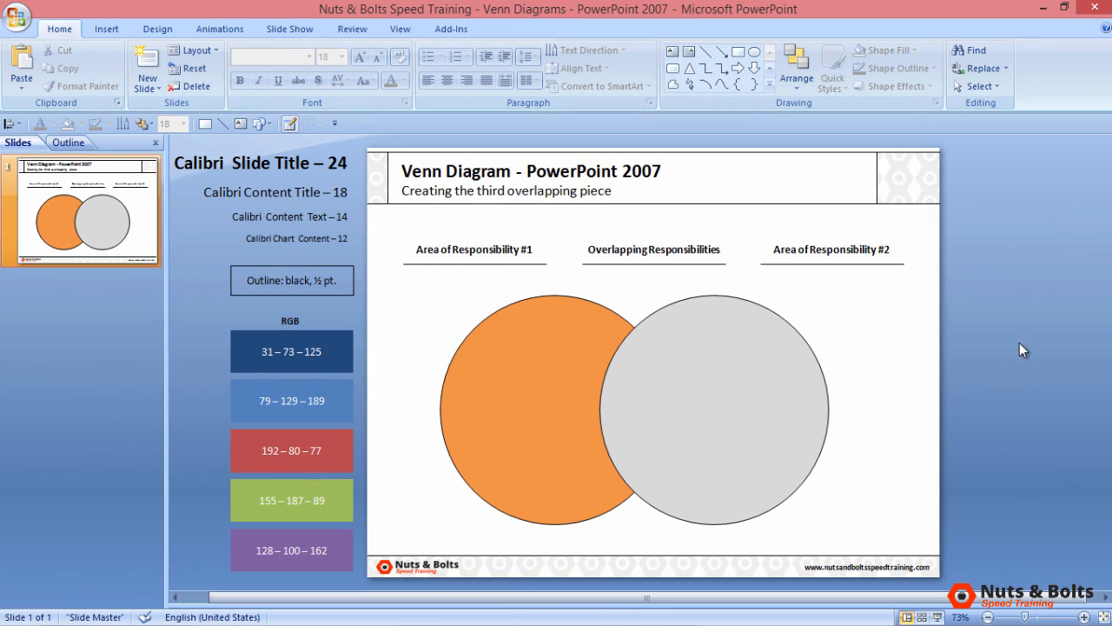
Step: Select both Venn circles and set their Shape Fill to No Fill, leaving black outlines
click(526, 346)
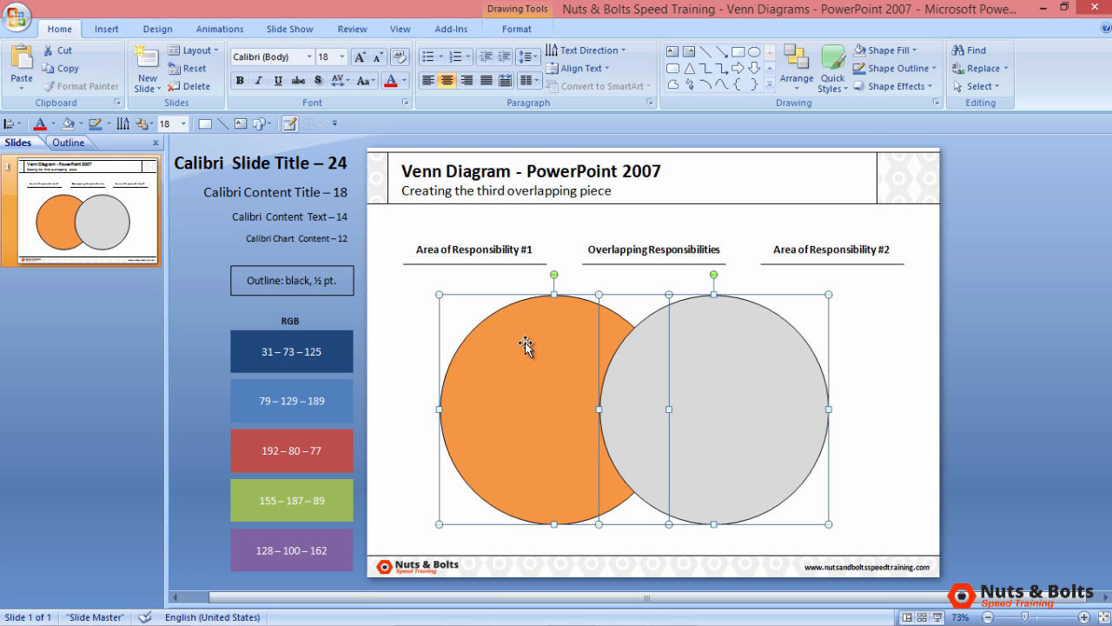
mouse_move(580, 288)
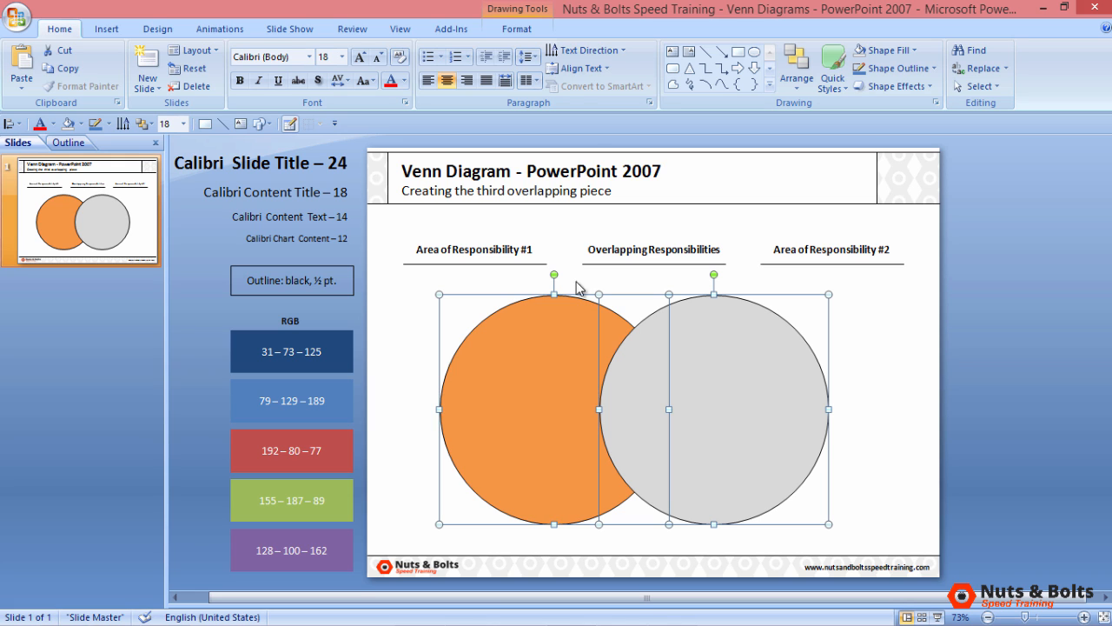
click(516, 29)
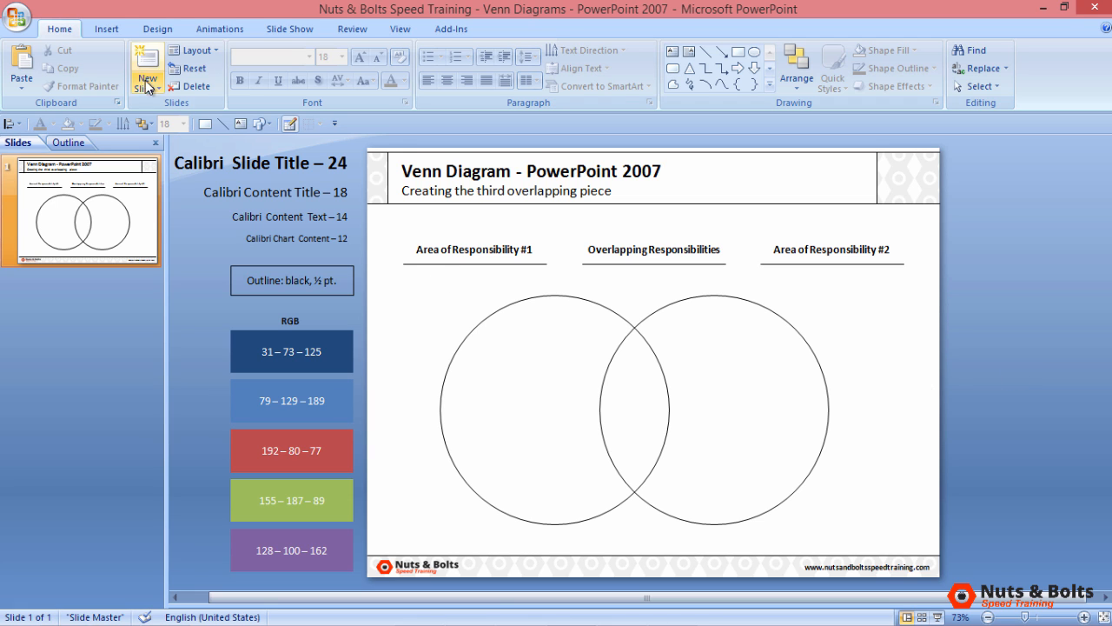
Step: Bring up the Insert Shapes gallery to pick a rectangle for the overlap
click(106, 29)
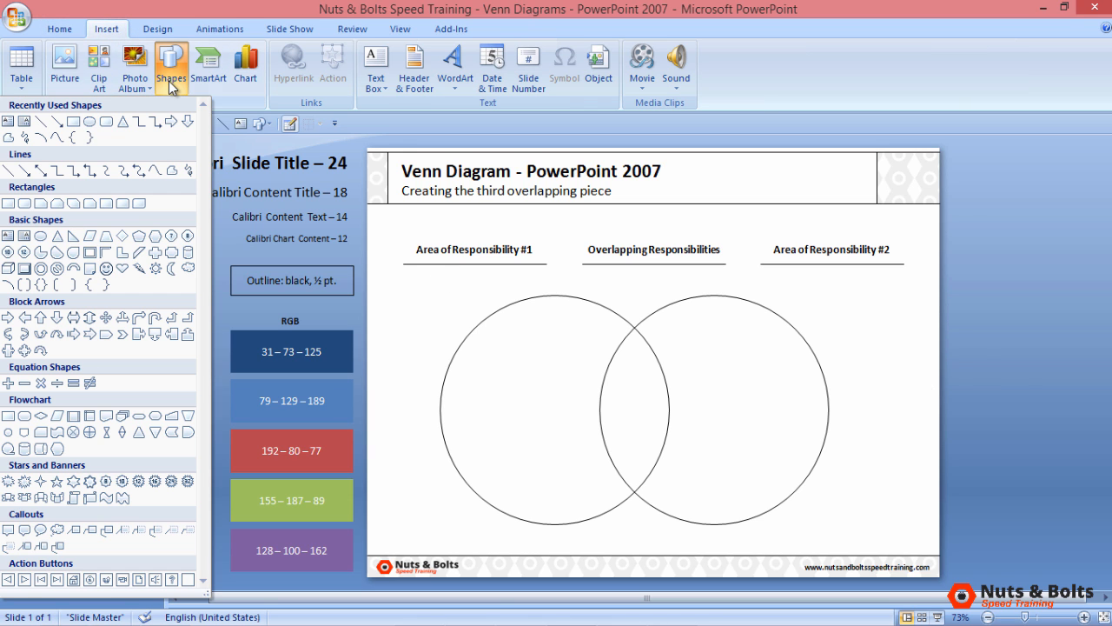
mouse_move(9, 203)
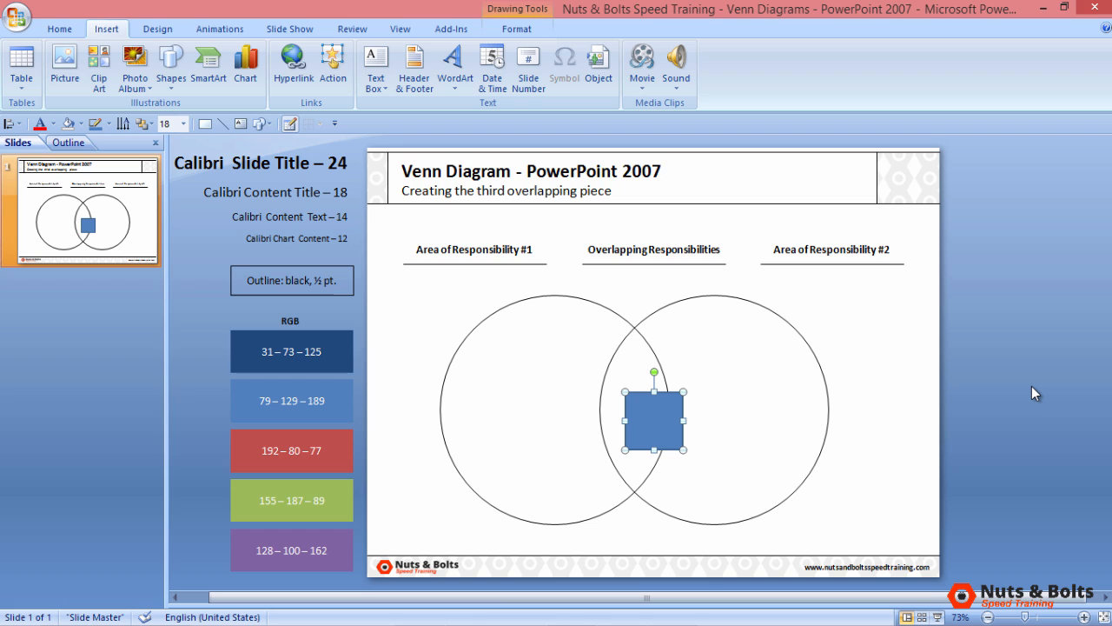
mouse_move(970, 378)
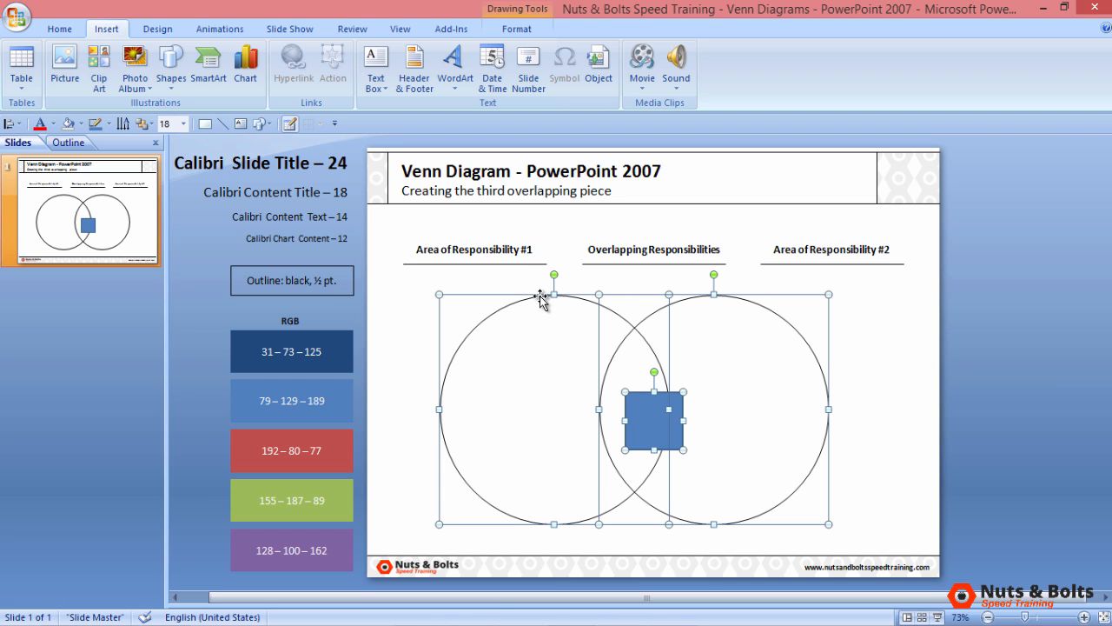
mouse_move(532, 302)
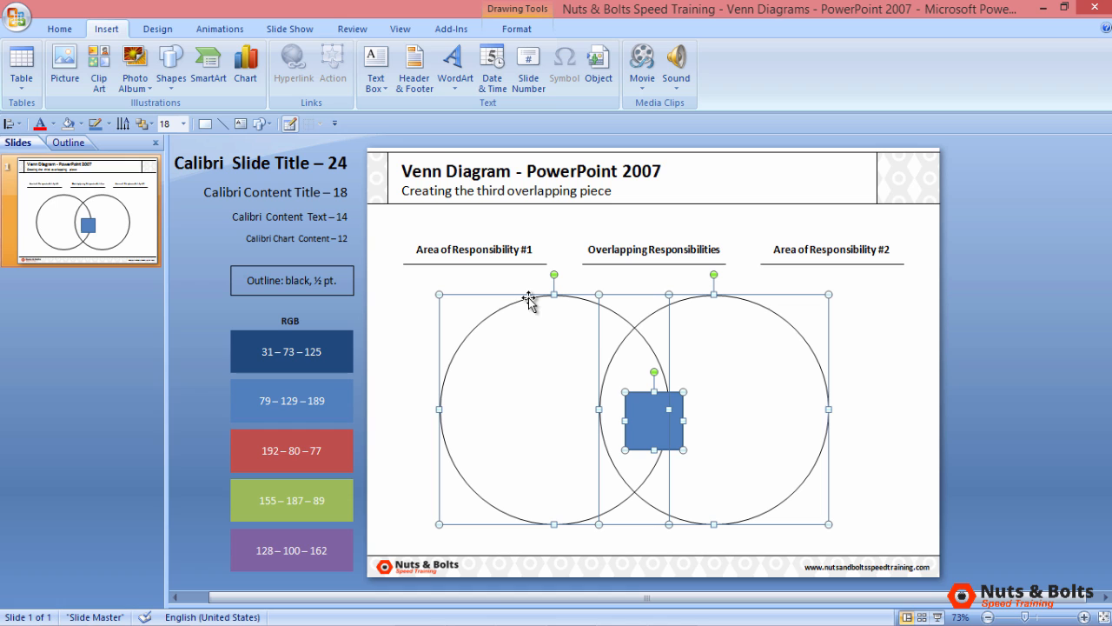
Step: Align the blue square to the right circle's edge and centre it vertically on the circles
click(59, 29)
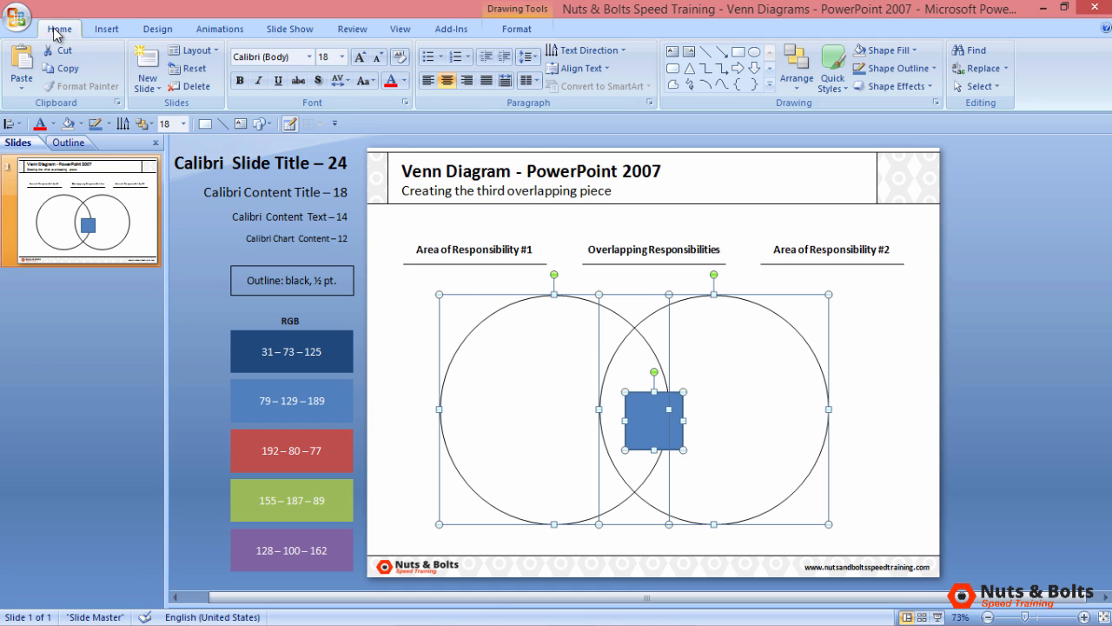
click(795, 69)
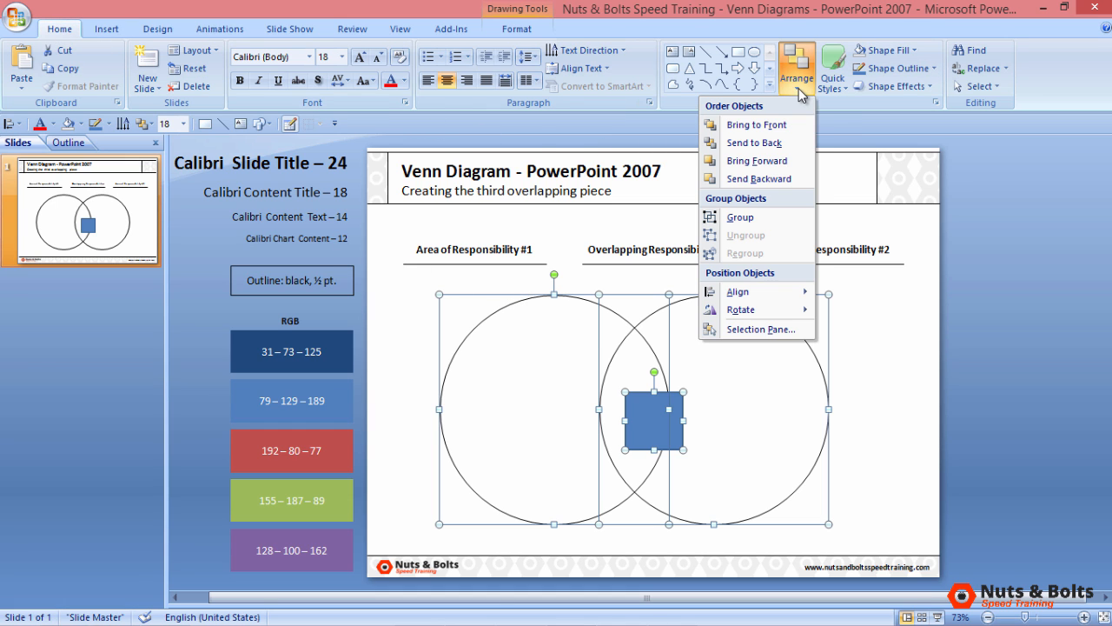
click(738, 291)
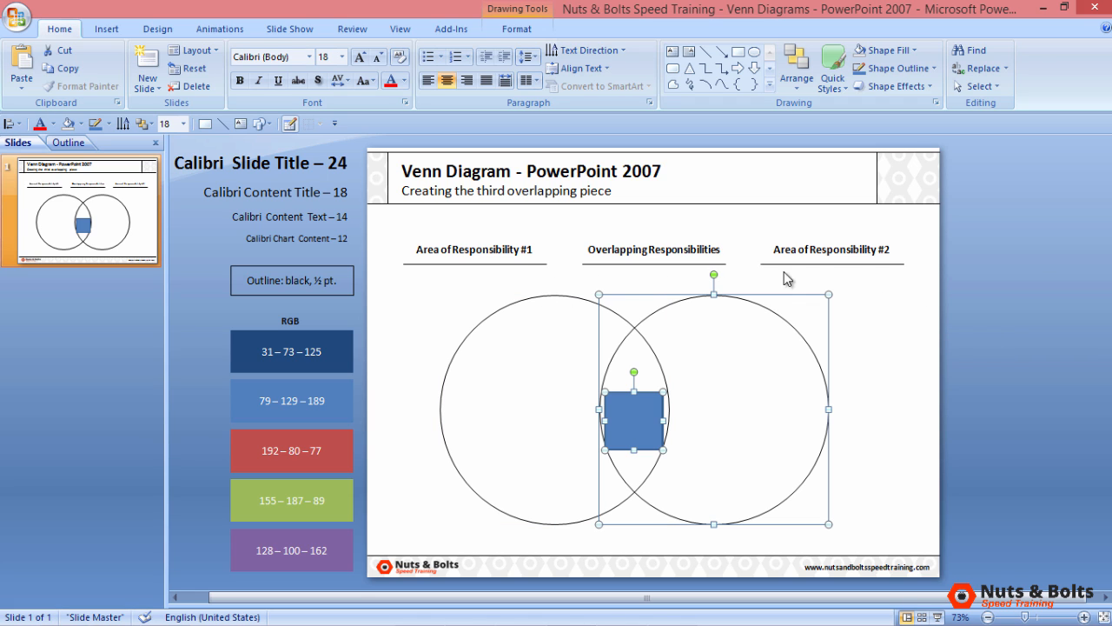
click(13, 122)
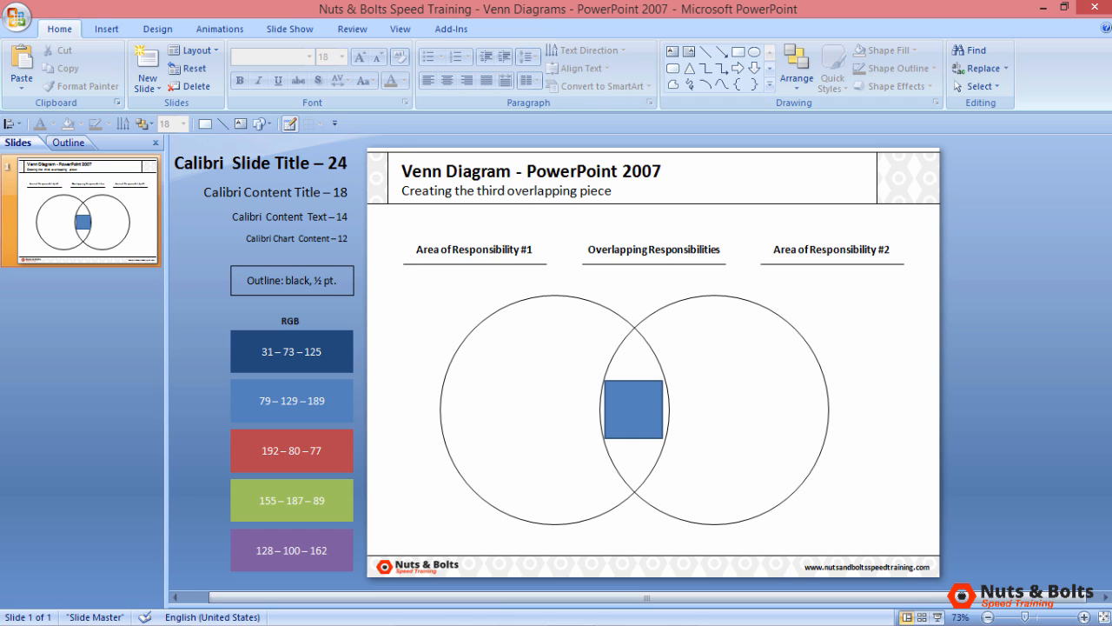
mouse_move(995, 425)
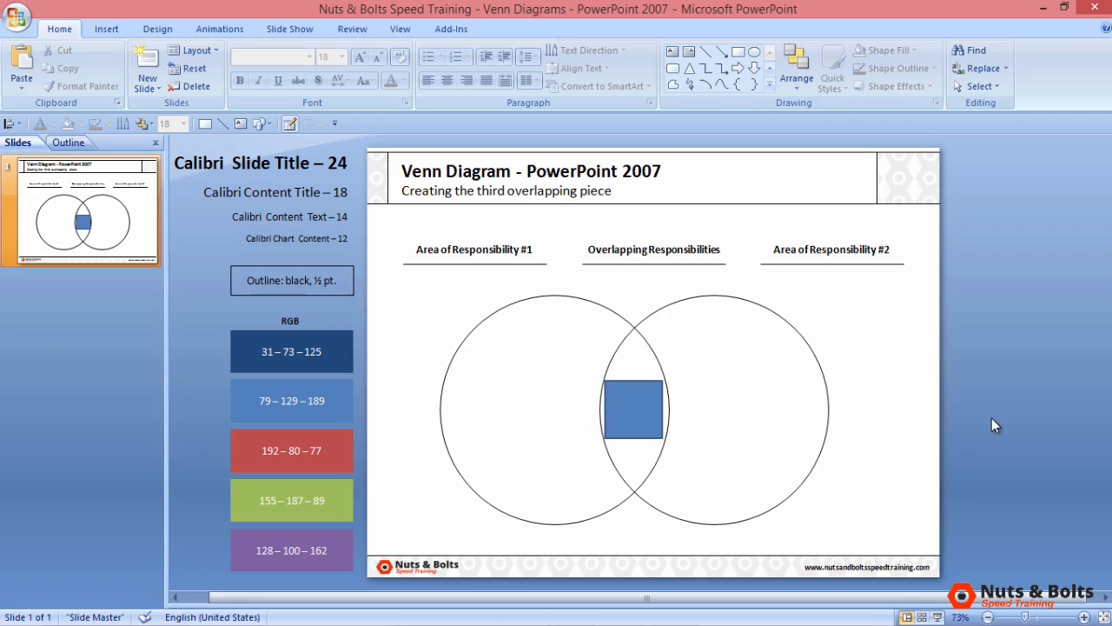
Step: Set the square's rotation to 45° in Size and Position, making it a diamond
right_click(632, 408)
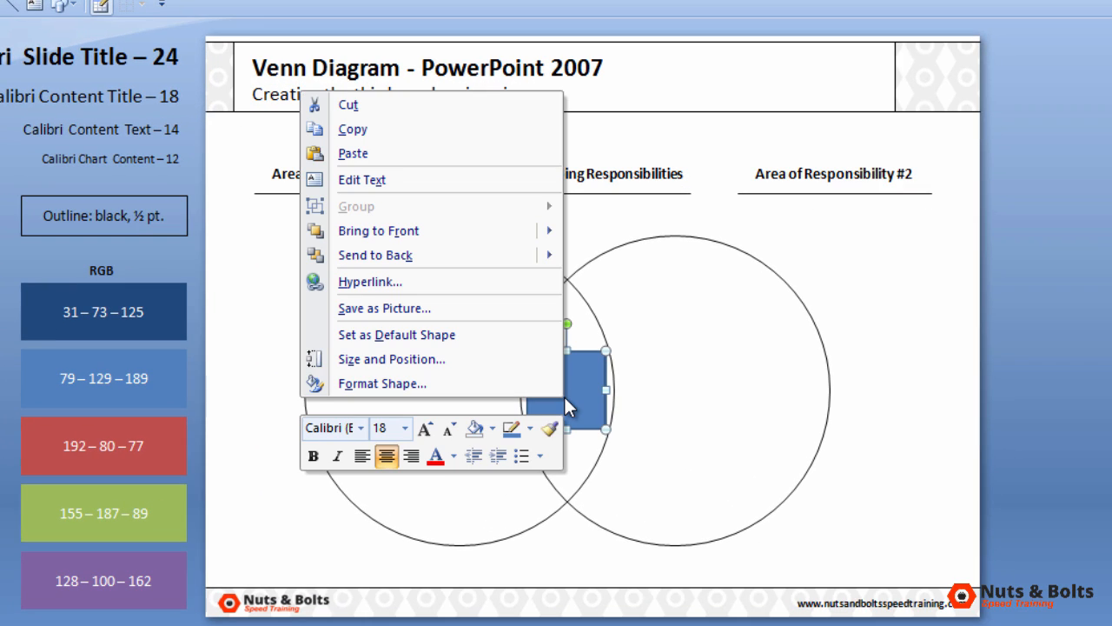
click(391, 359)
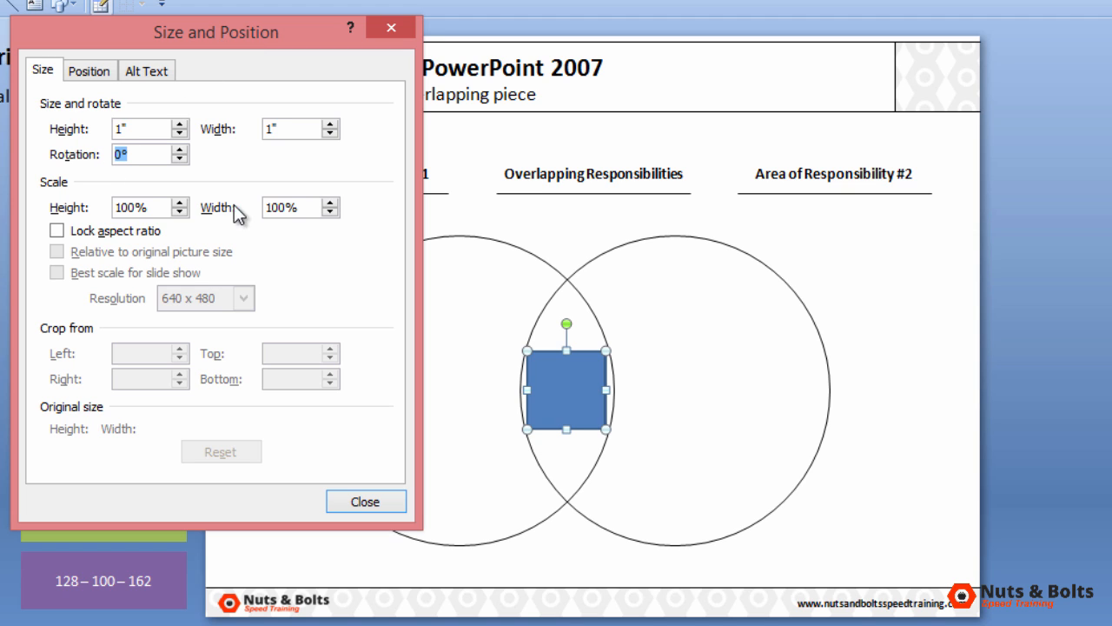
text(45)
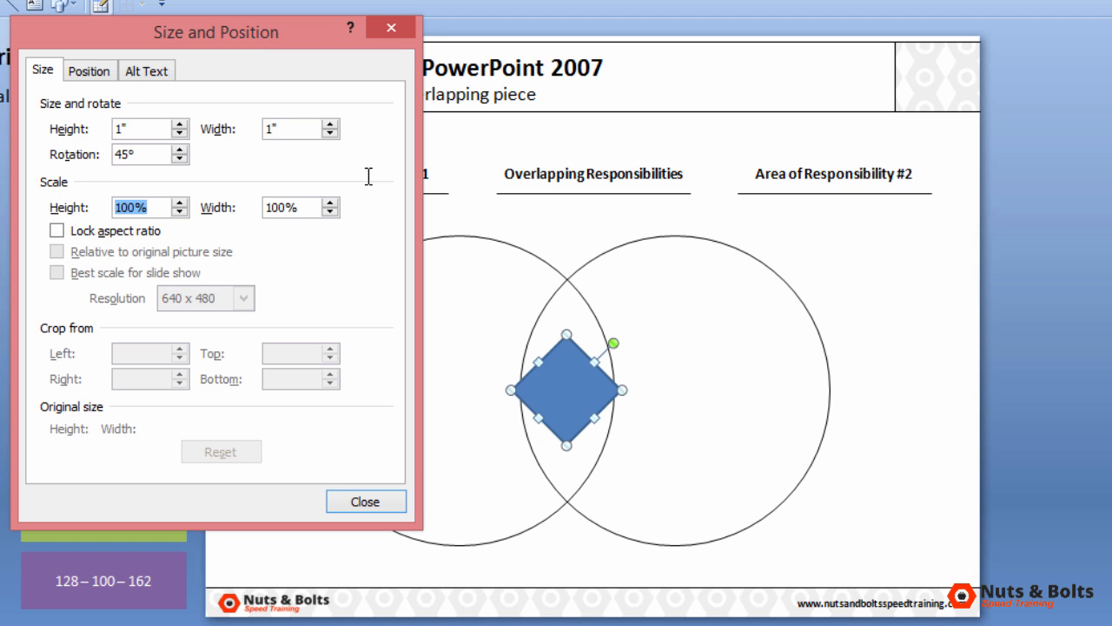
mouse_move(383, 472)
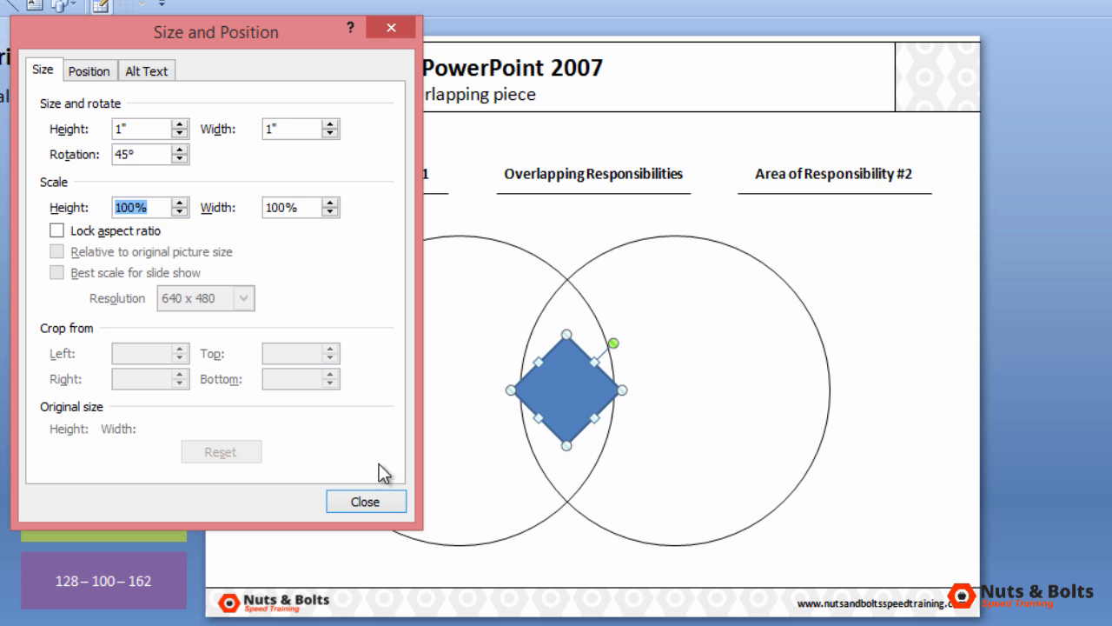
click(365, 501)
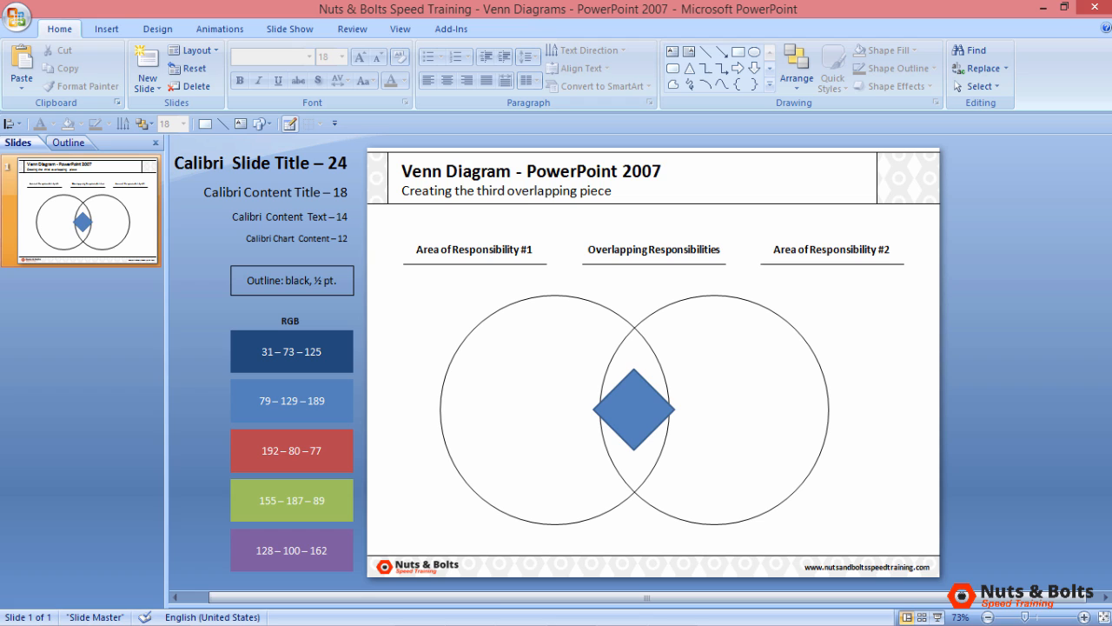
mouse_move(1106, 316)
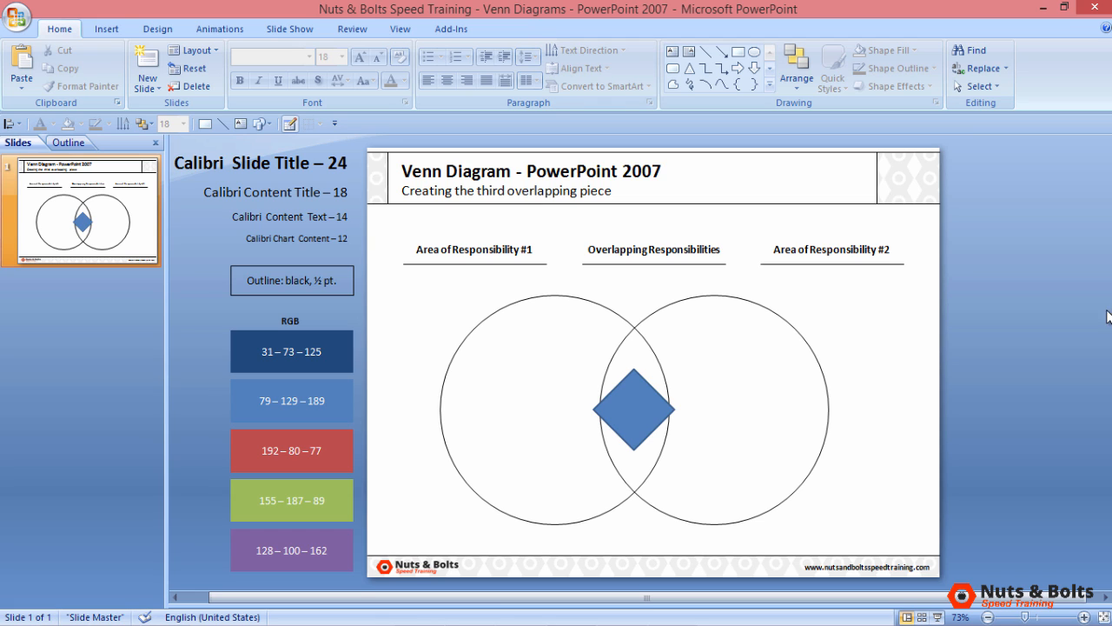
Step: Select the blue diamond and bring up its Edit Shape options on Drawing Tools Format
click(634, 408)
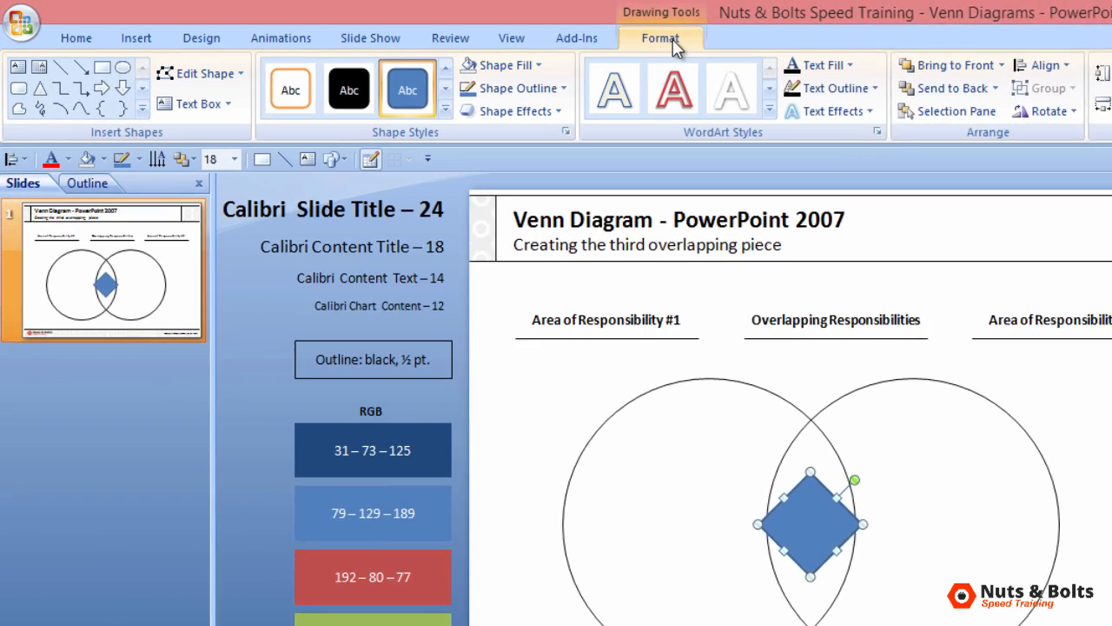
click(196, 73)
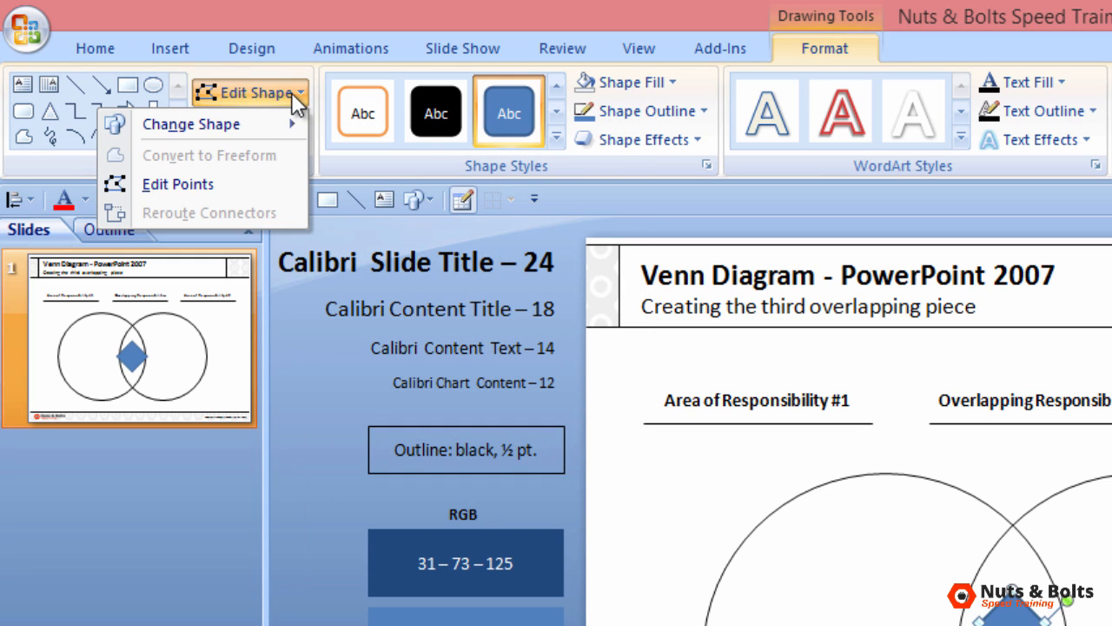
mouse_move(178, 184)
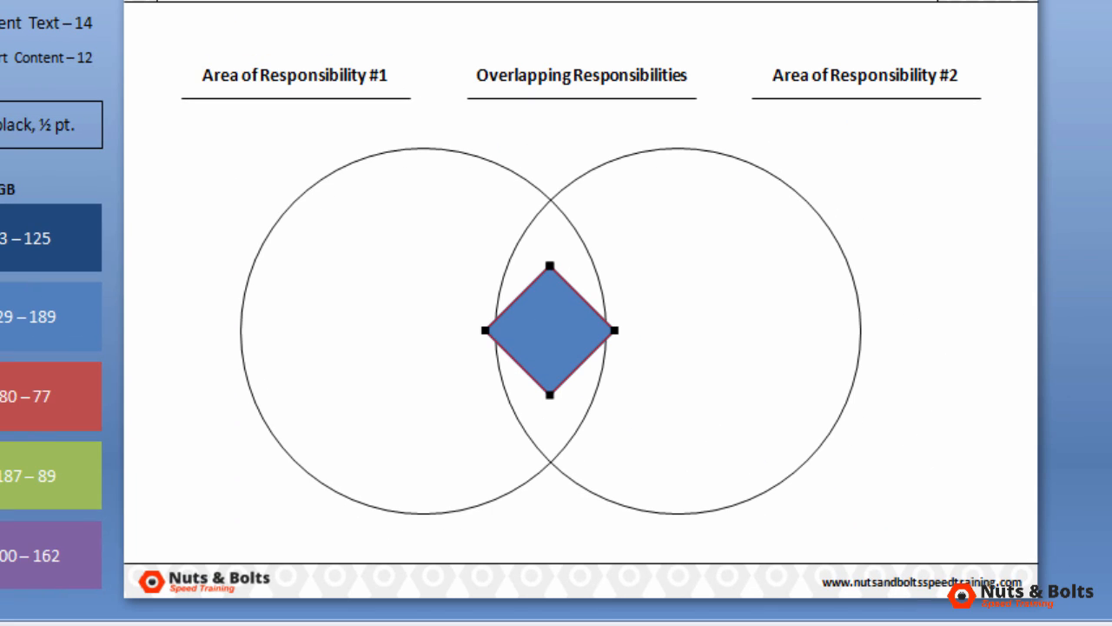
mouse_move(982, 291)
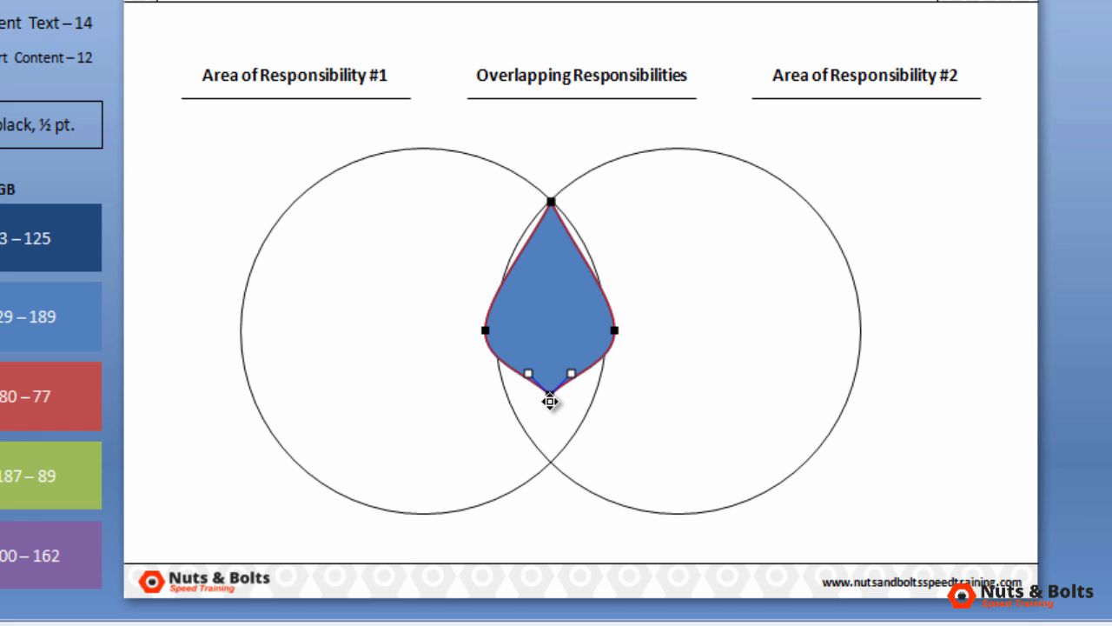
Step: Drag the diamond's bottom point down to the circles' lower intersection
drag(550, 400, 552, 460)
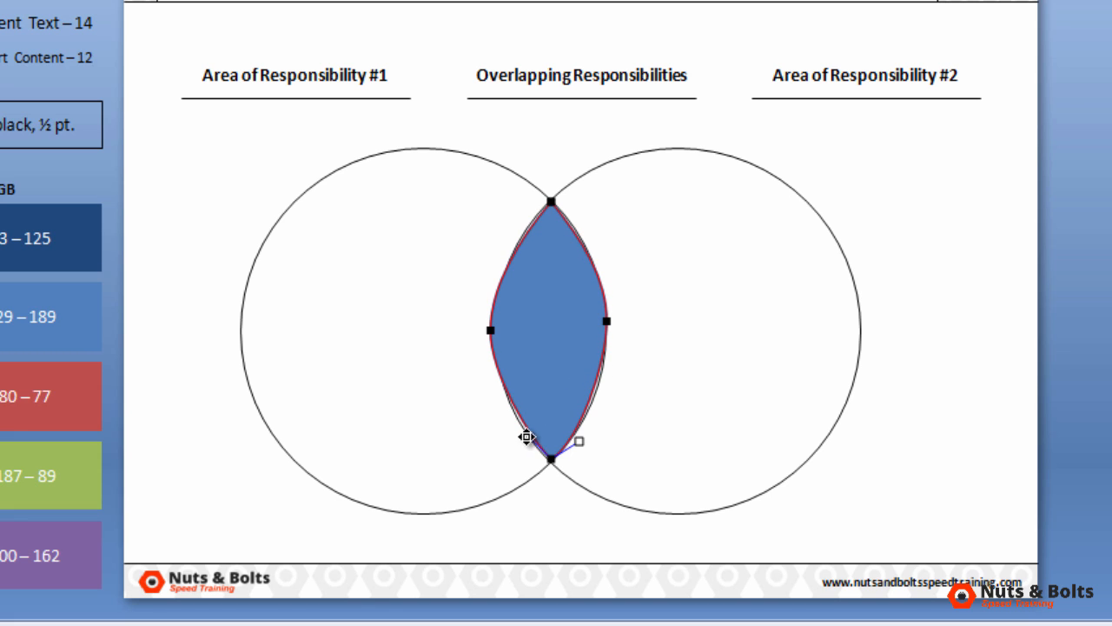
mouse_move(532, 441)
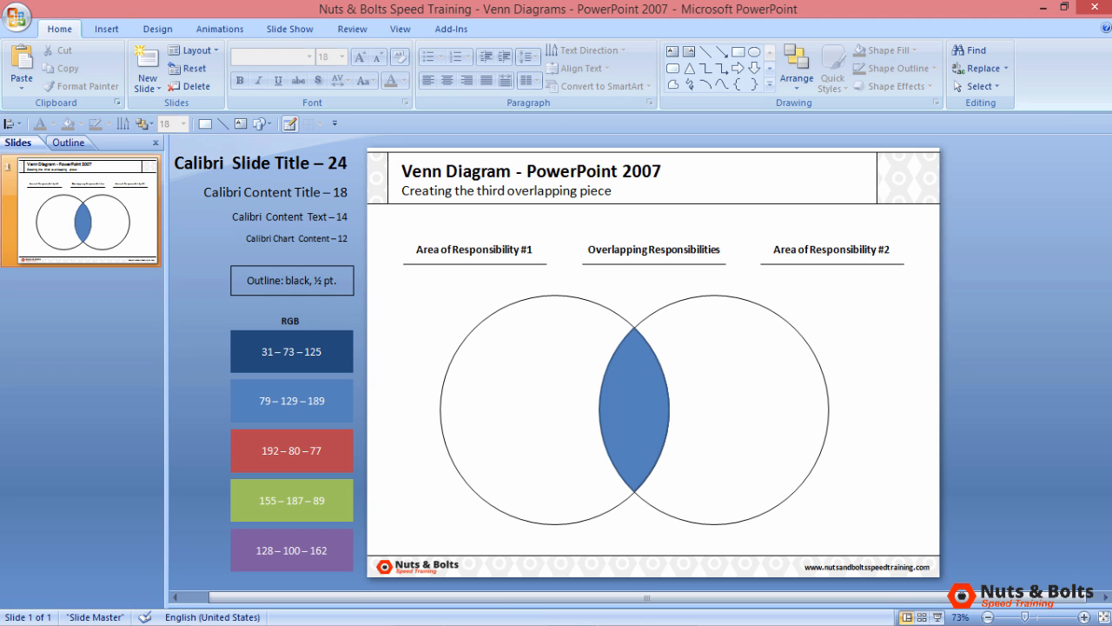
mouse_move(827, 446)
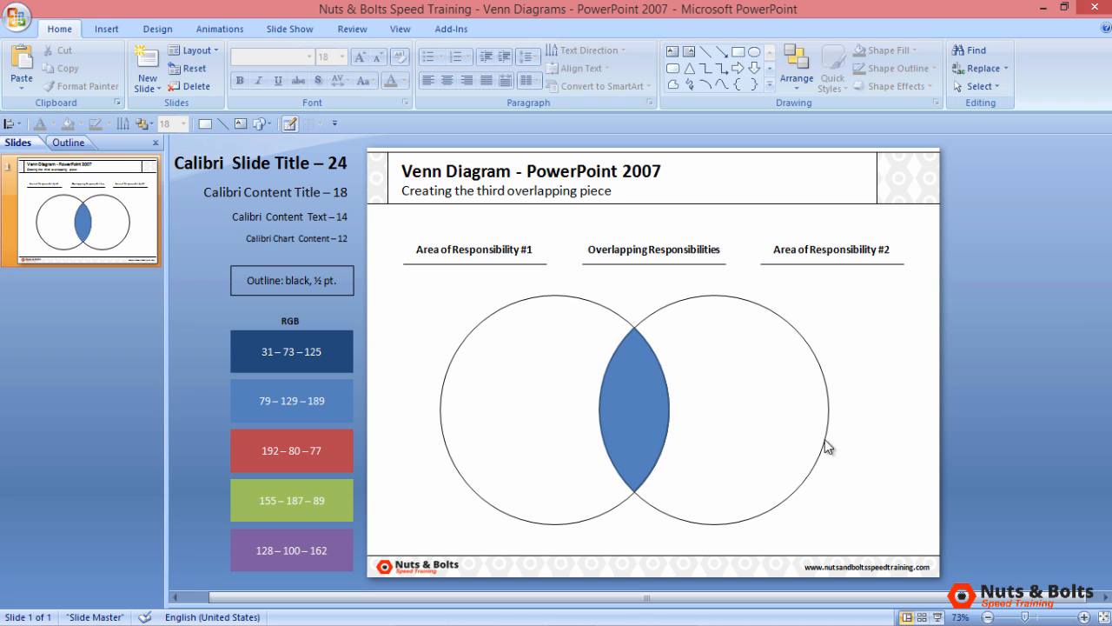
click(633, 408)
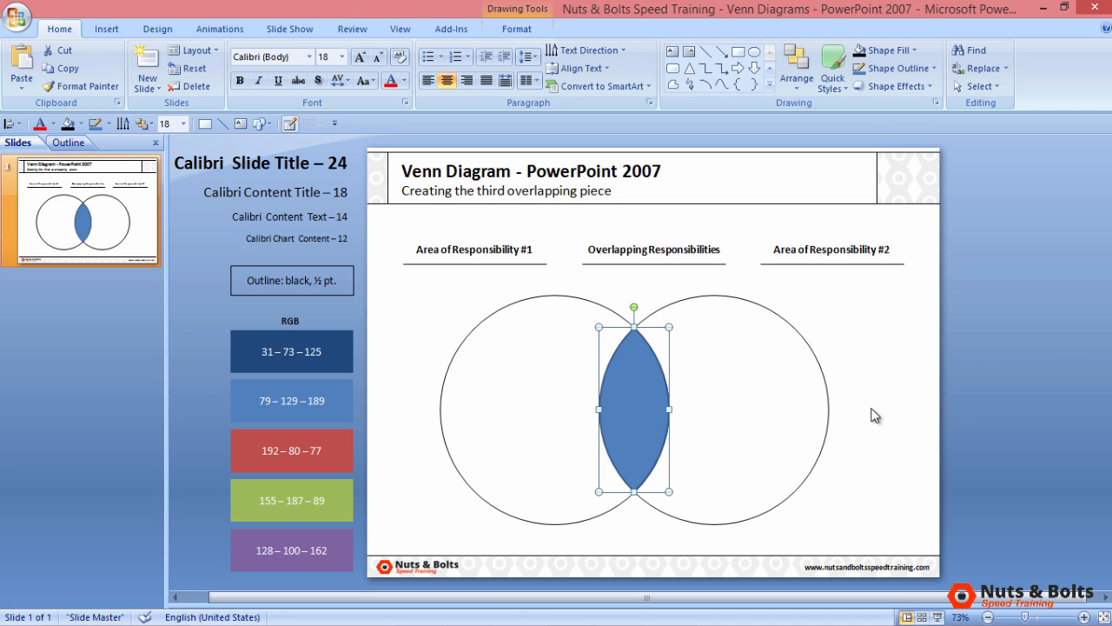